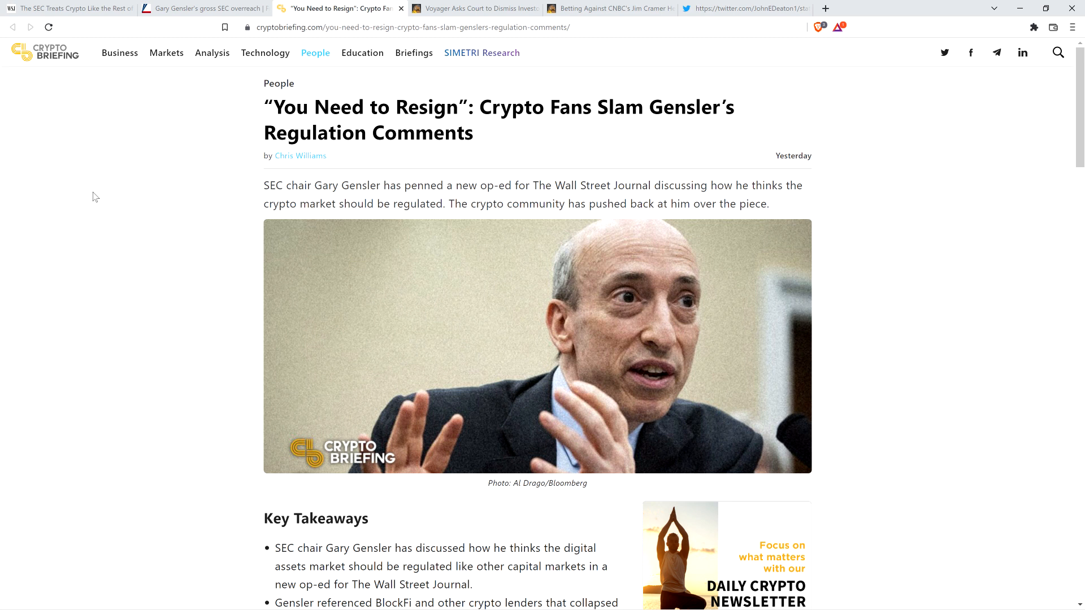
pyautogui.moveTo(54, 150)
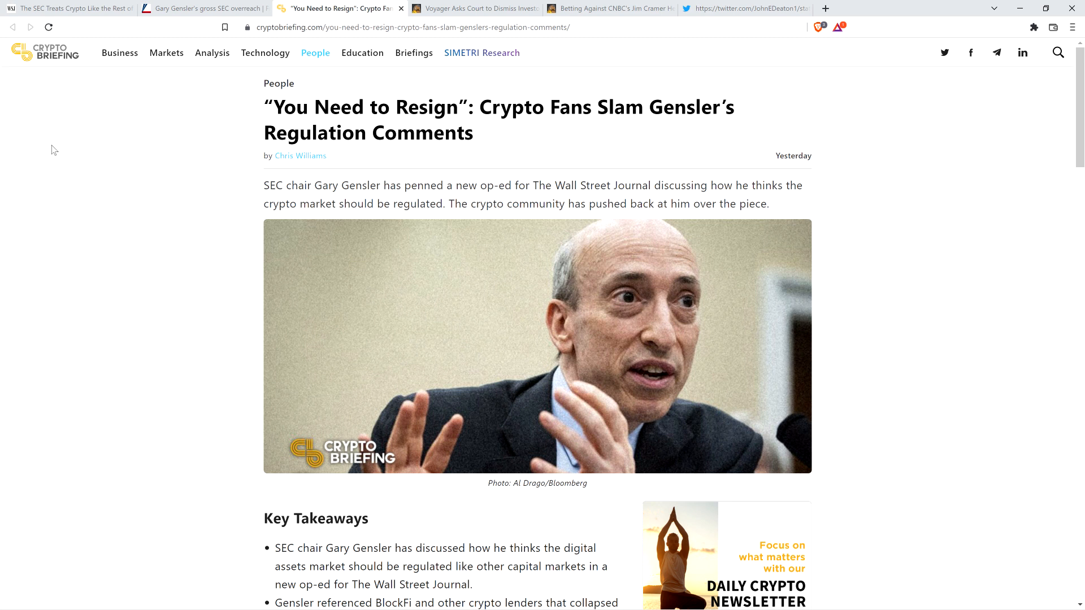
# Step: Switch to the WSJ op-ed tab 'The SEC Treats Crypto Like the Rest of the Capital Markets'
pyautogui.click(69, 8)
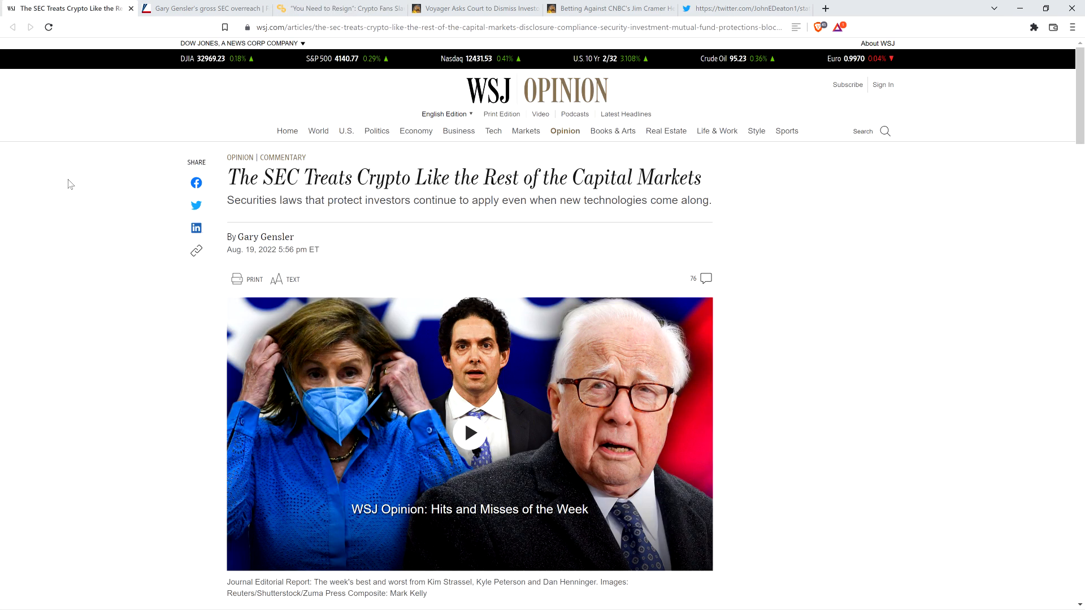
pyautogui.moveTo(69, 206)
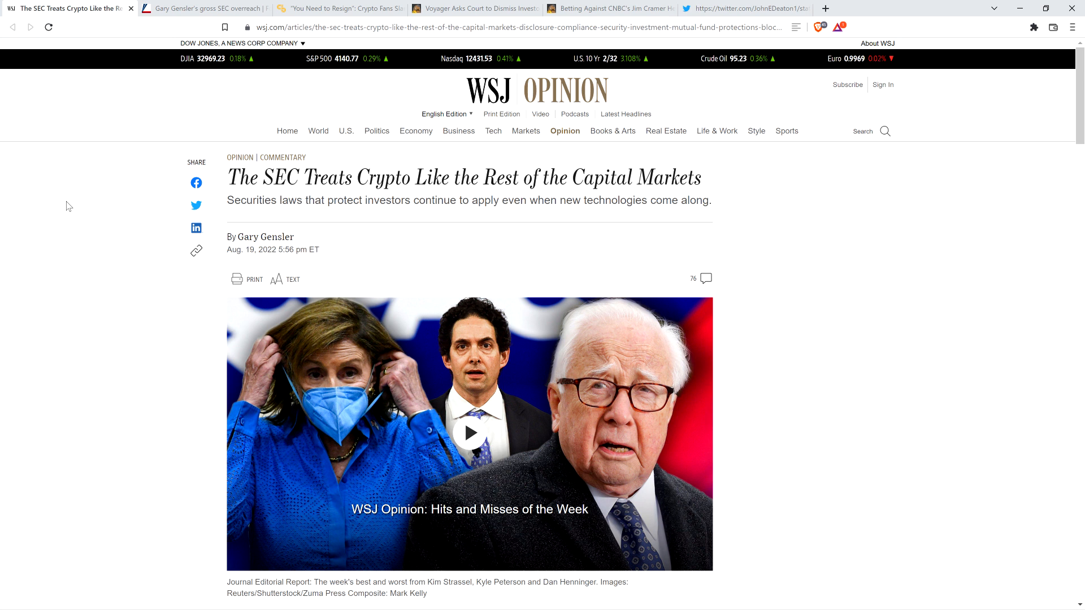
pyautogui.moveTo(131, 64)
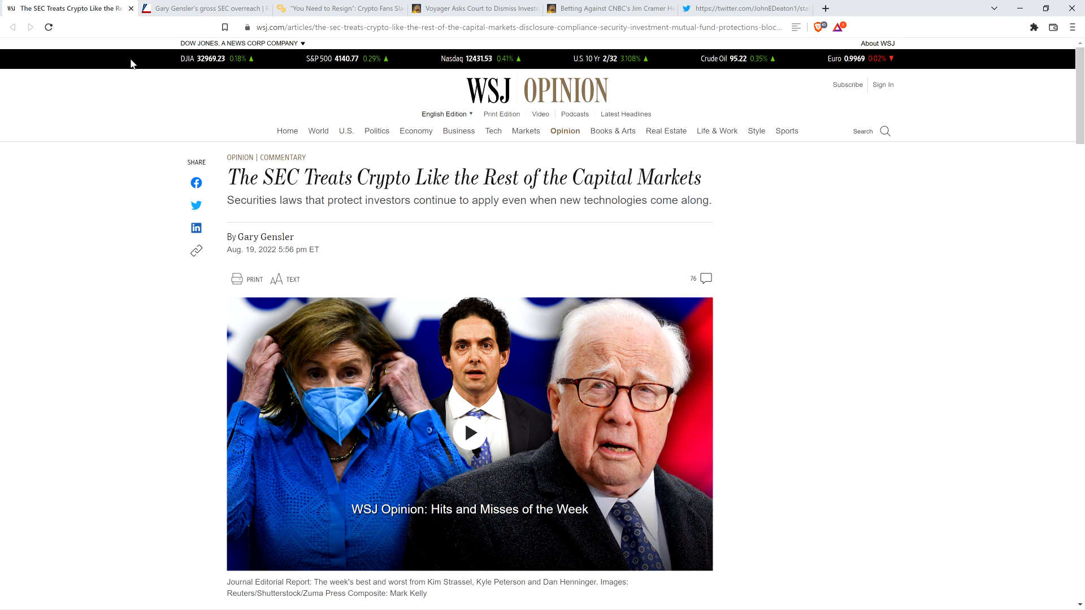
# Step: Switch to the Fox Business tab 'Gary Gensler's gross SEC overreach' by John Deaton
pyautogui.click(201, 8)
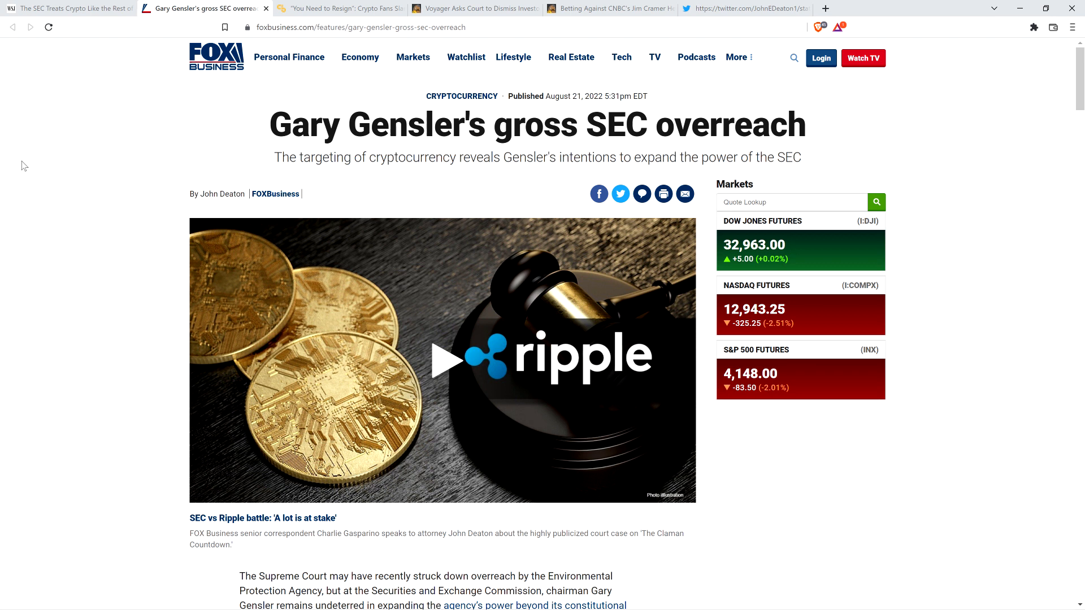
# Step: Switch back to the Crypto Briefing tab 'You Need to Resign: Crypto Fans Slam Gensler'
pyautogui.click(339, 9)
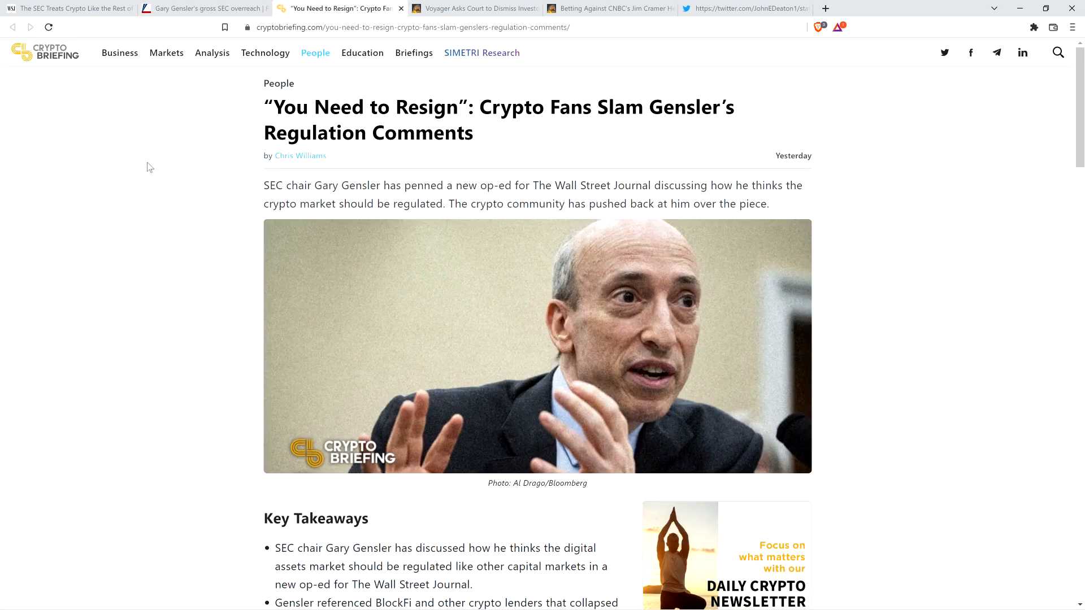
pyautogui.moveTo(53, 211)
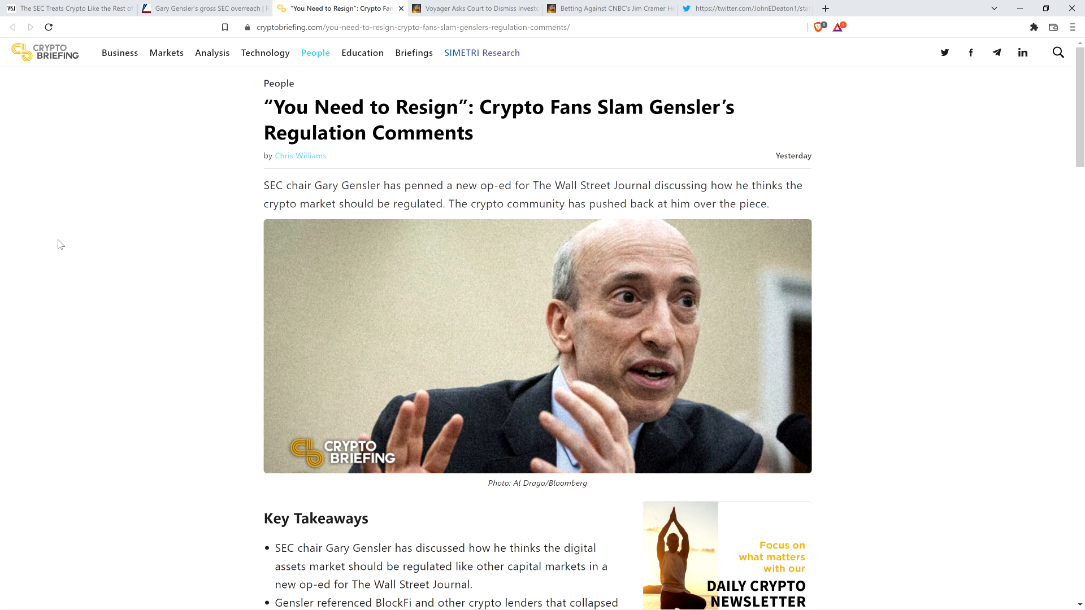
# Step: Scroll past Key Takeaways to the 'Gensler Says Crypto Needs Securities Laws' section
pyautogui.scroll(-3)
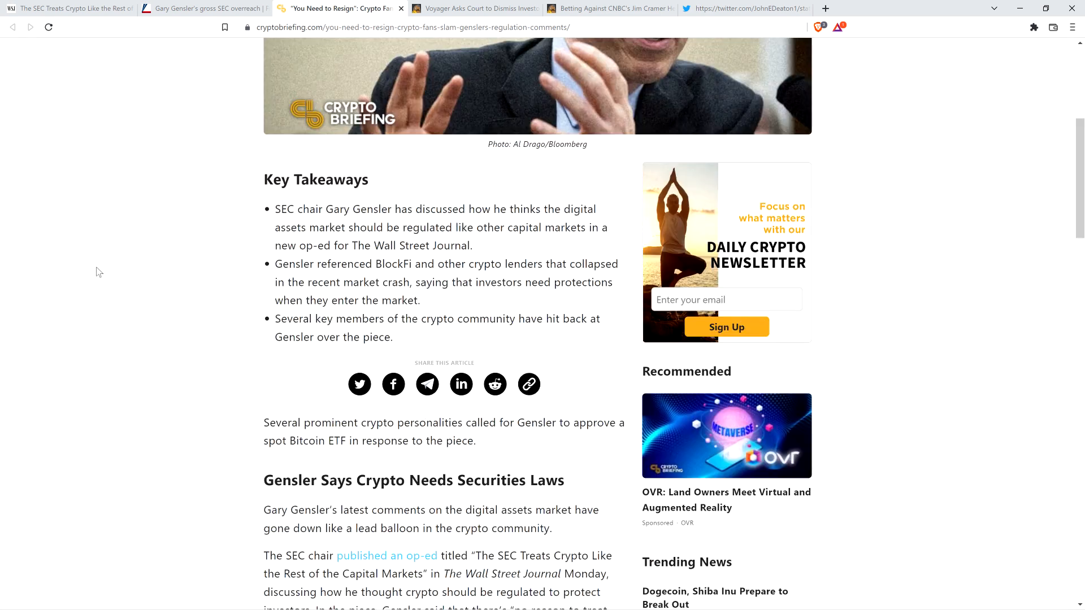
pyautogui.scroll(-3)
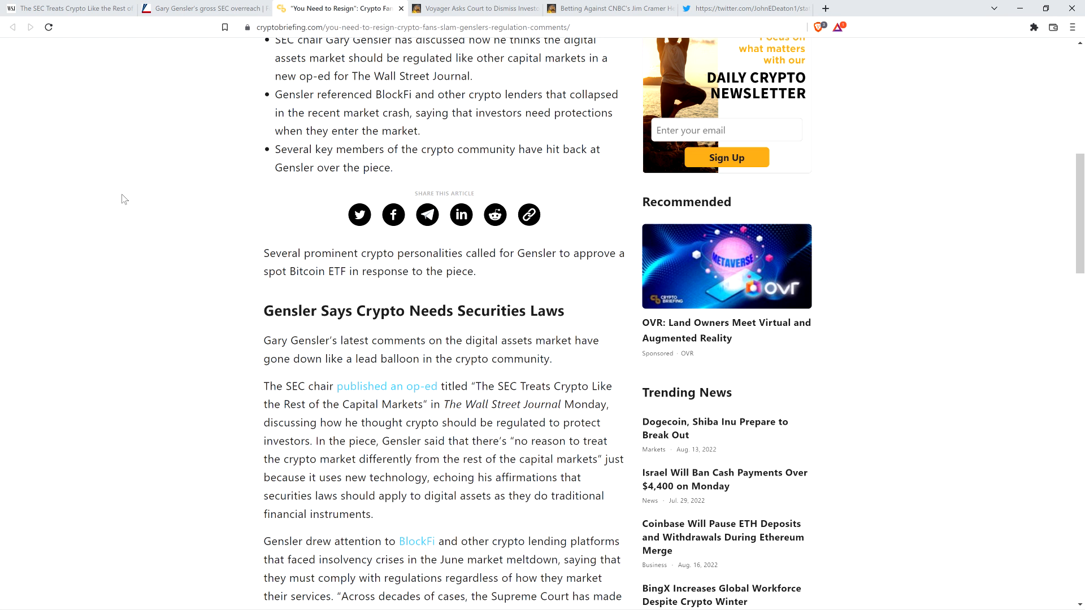
pyautogui.scroll(-3)
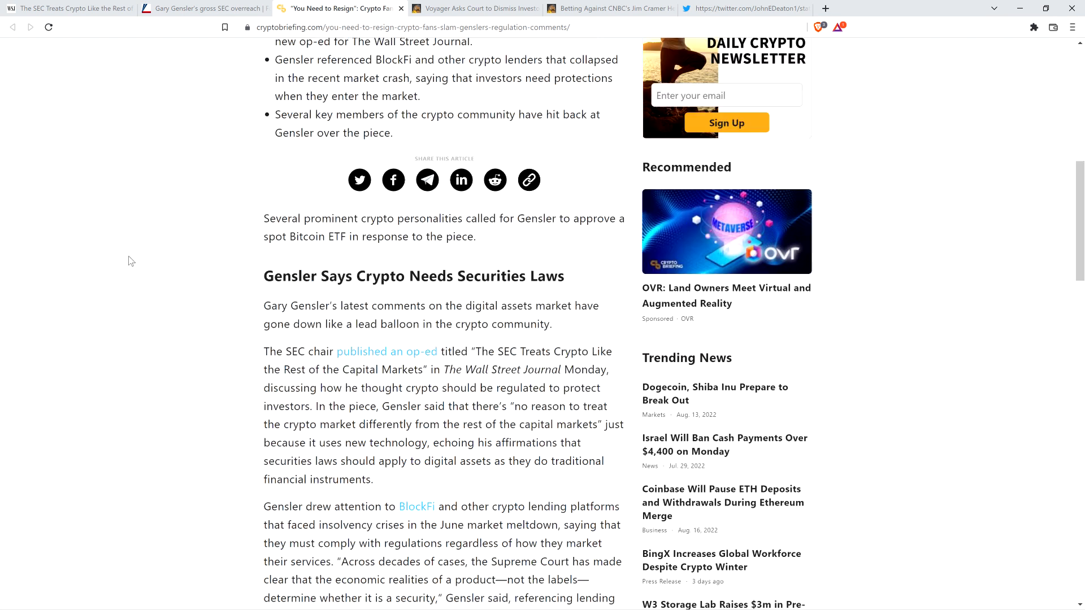
pyautogui.scroll(-3)
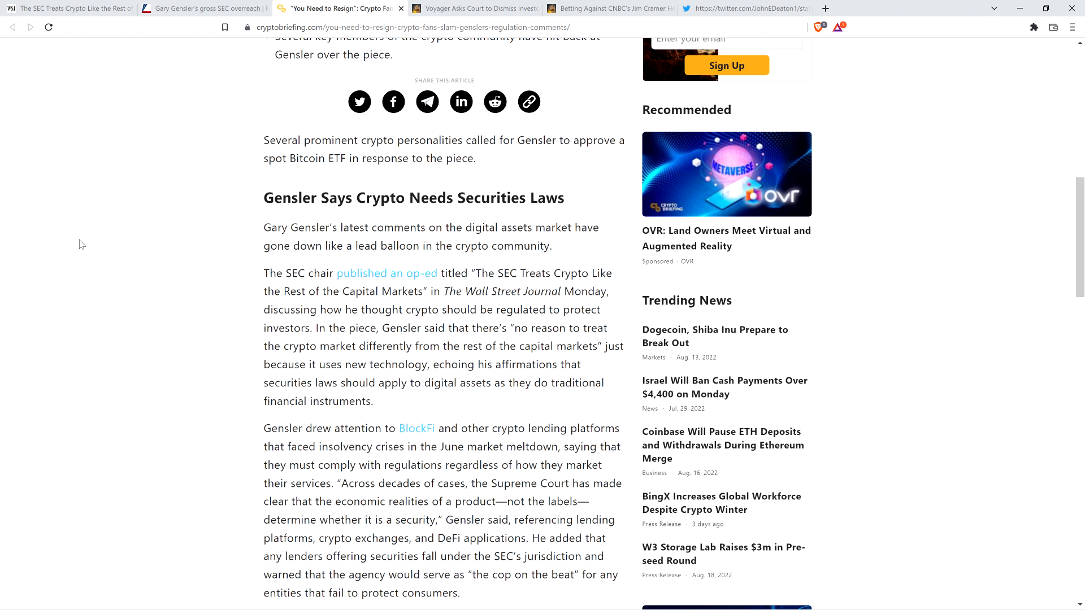
pyautogui.moveTo(93, 265)
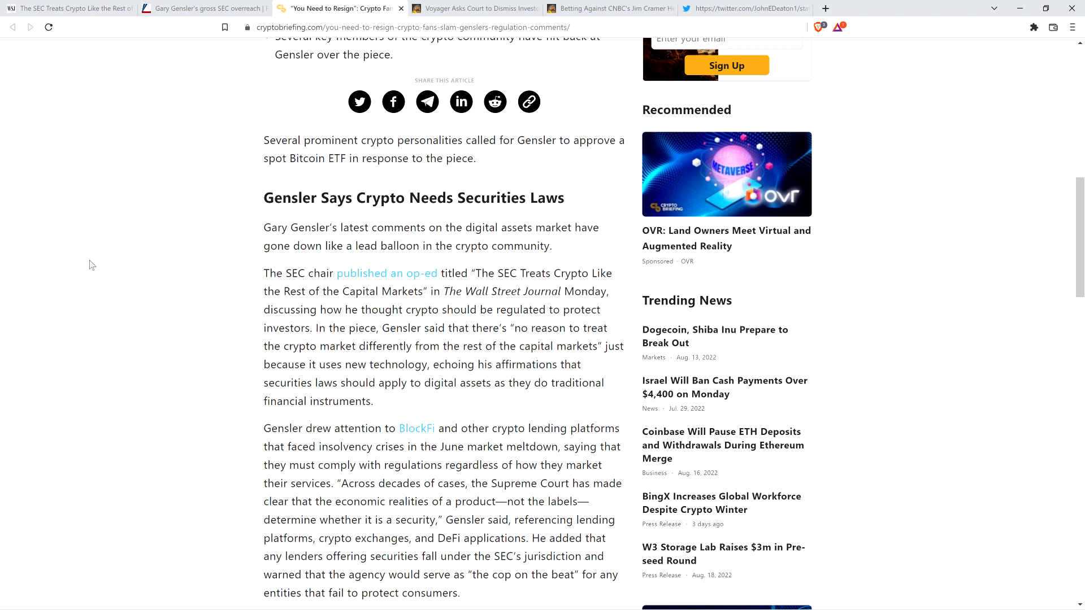
pyautogui.moveTo(108, 239)
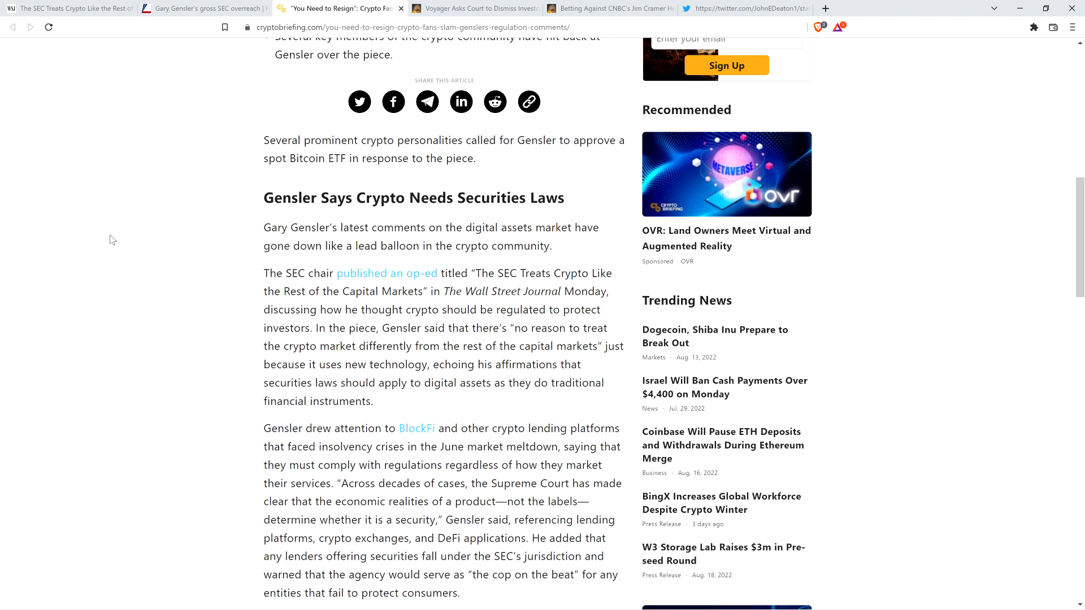
# Step: Scroll down until the 'Community Slates WSJ Piece' heading comes into view
pyautogui.scroll(-3)
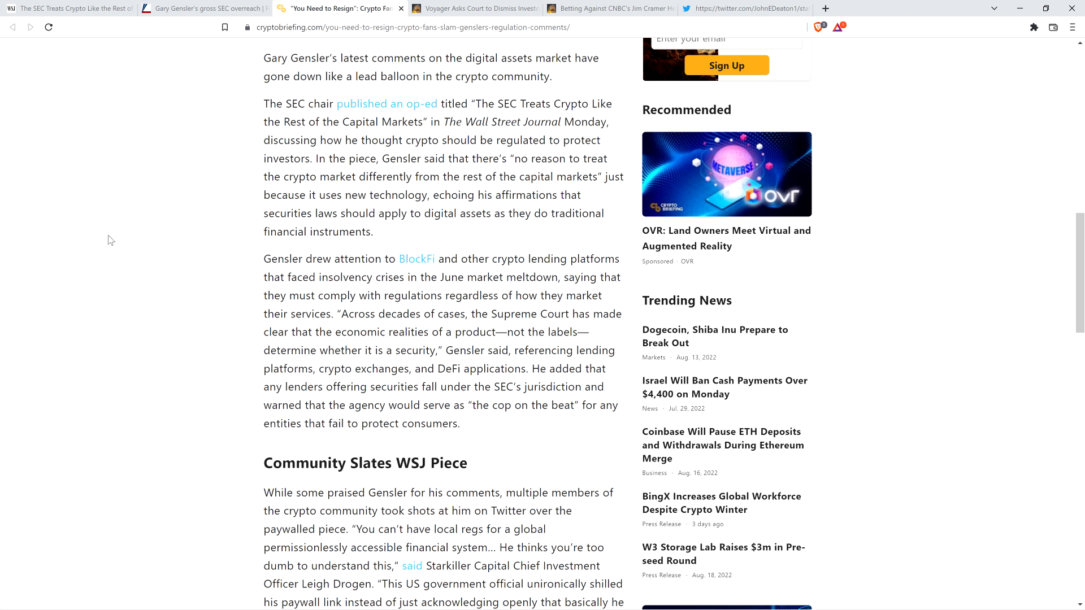
# Step: Scroll through the Twitter reactions, including Meltem Demirors' and Yassin Mobarak's criticisms
pyautogui.scroll(-3)
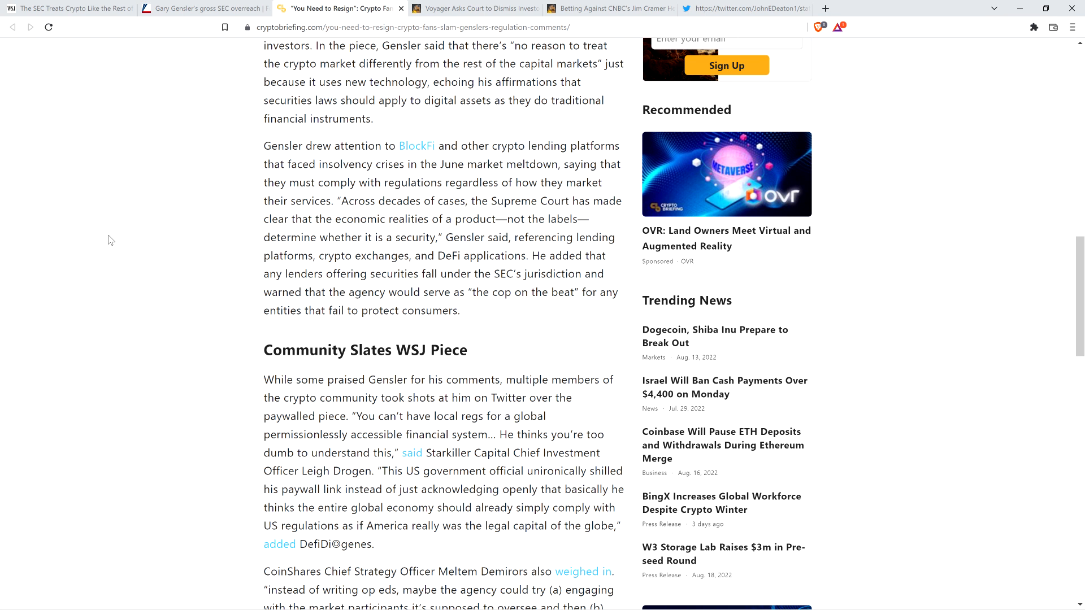
pyautogui.scroll(-3)
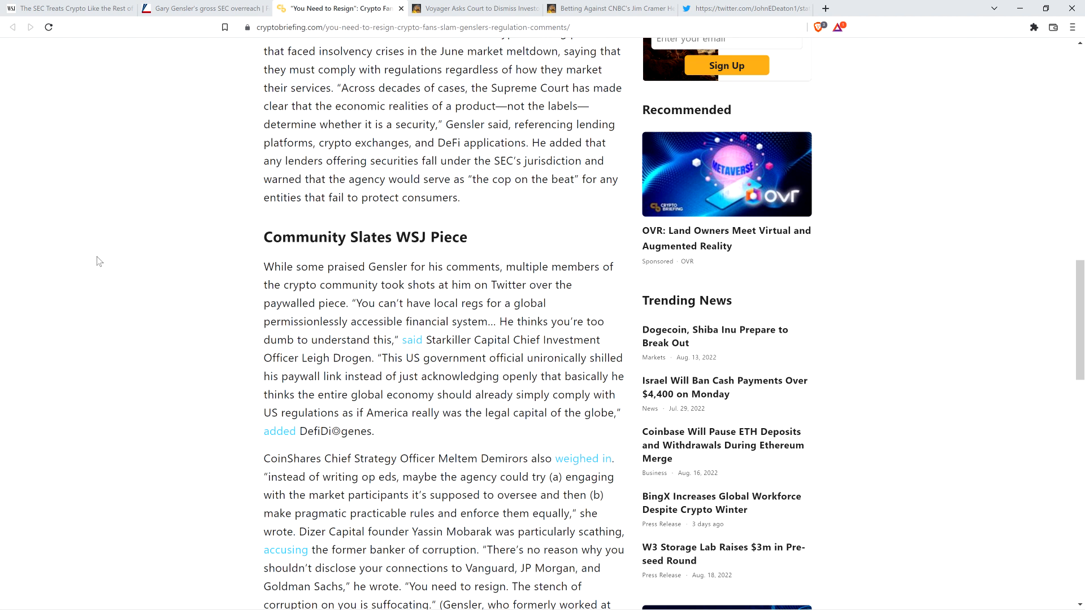
pyautogui.moveTo(100, 222)
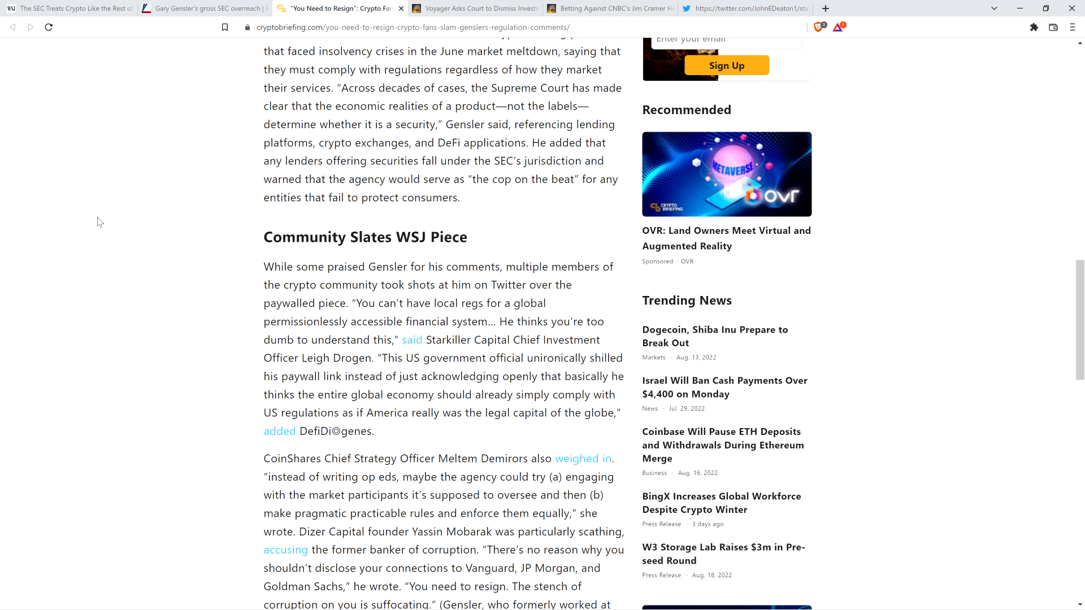
pyautogui.moveTo(102, 292)
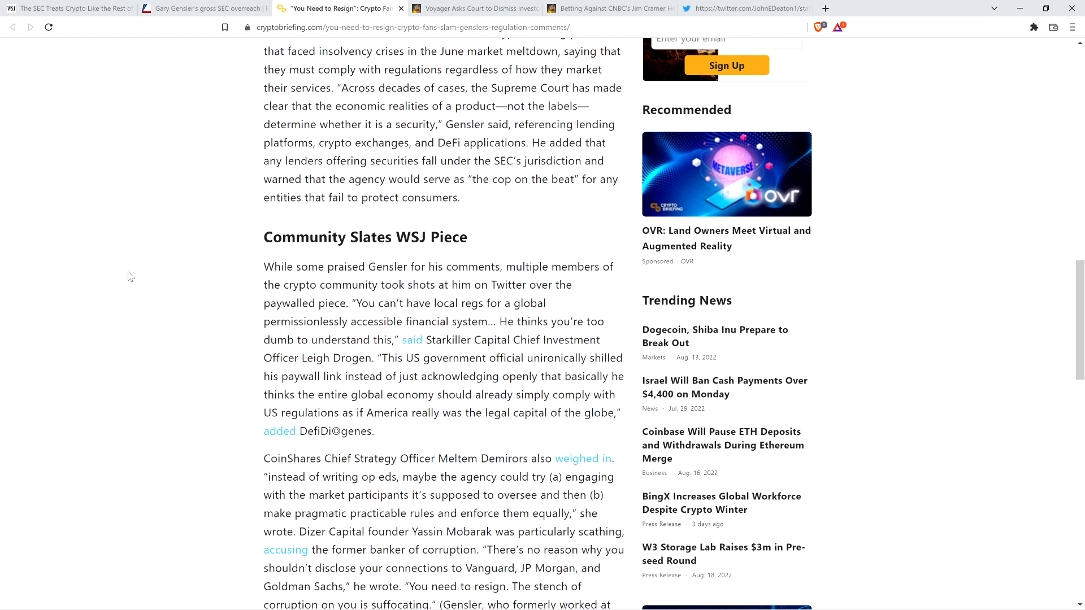
pyautogui.scroll(-3)
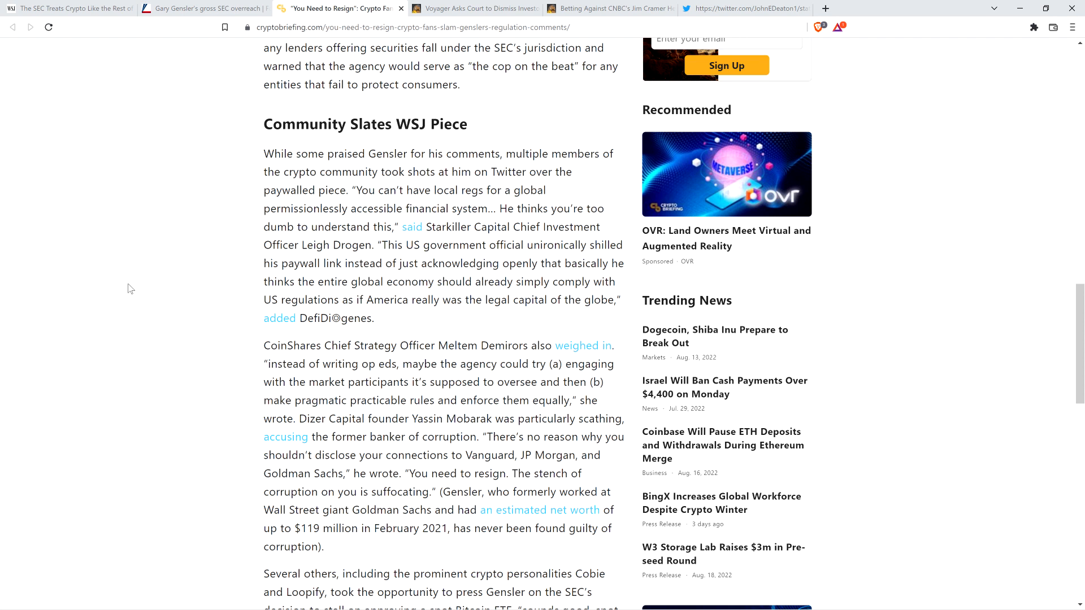
pyautogui.moveTo(111, 182)
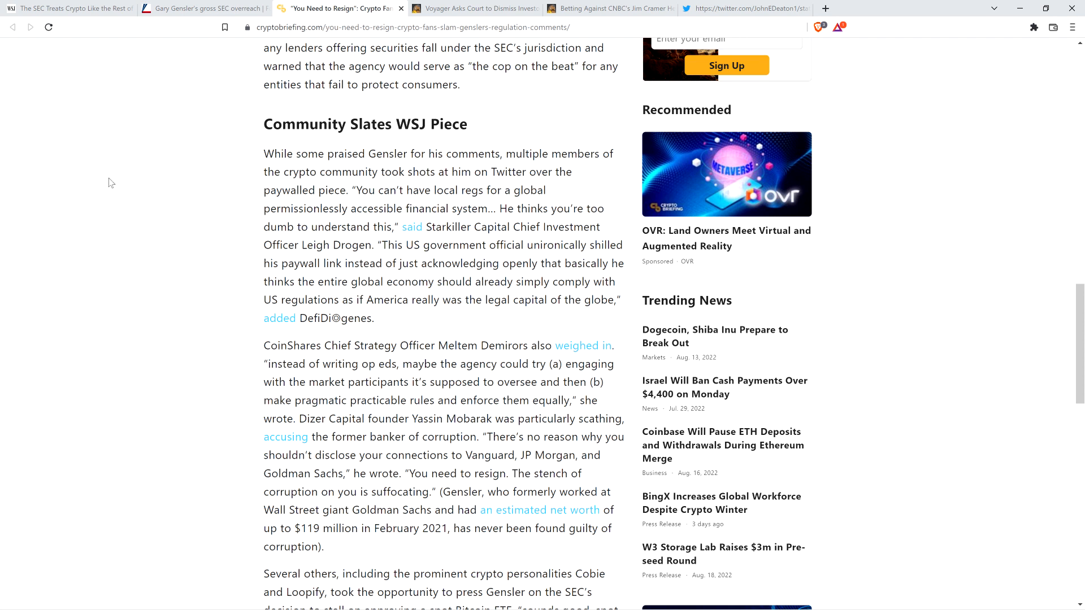
pyautogui.moveTo(108, 202)
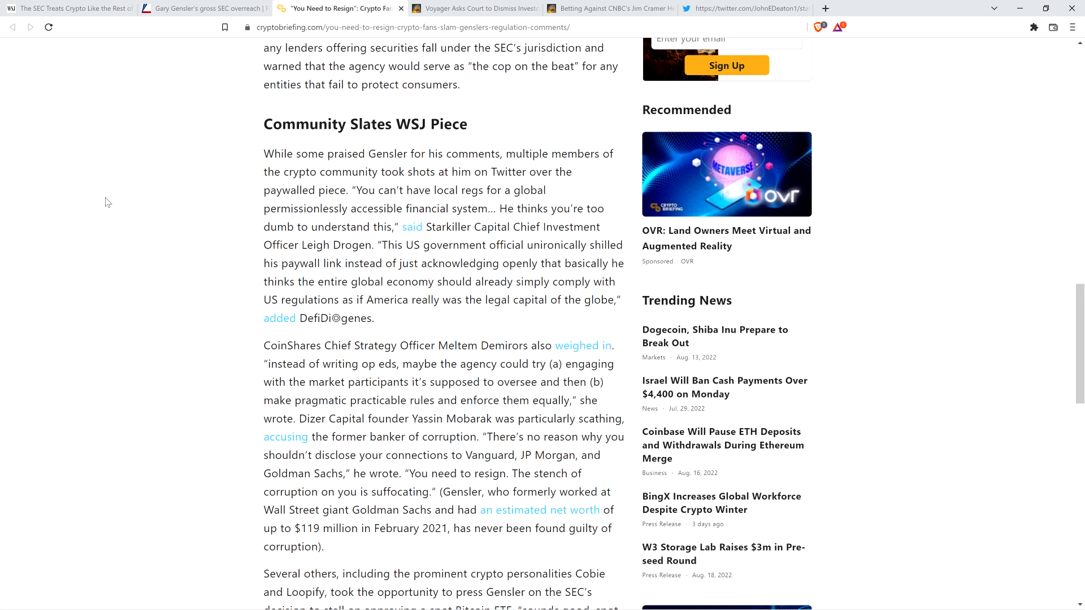
# Step: Scroll to Cobie and Loopify's spot Bitcoin ETF jabs and Gensler's SEC tenure paragraph
pyautogui.scroll(-3)
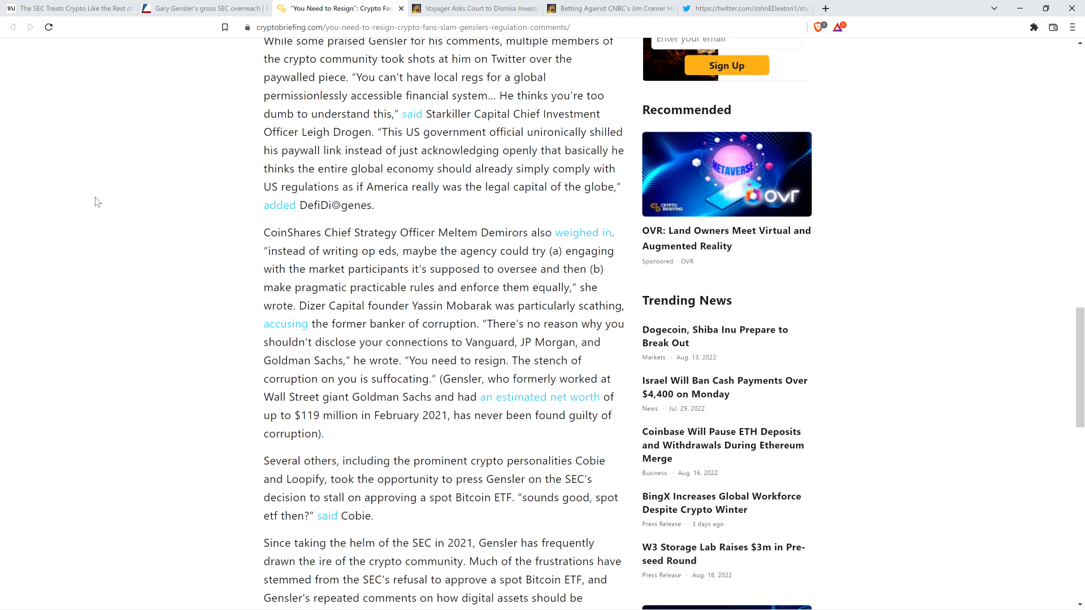
# Step: Scroll to the author's closing disclosure, then back up to the headline and photo
pyautogui.scroll(-3)
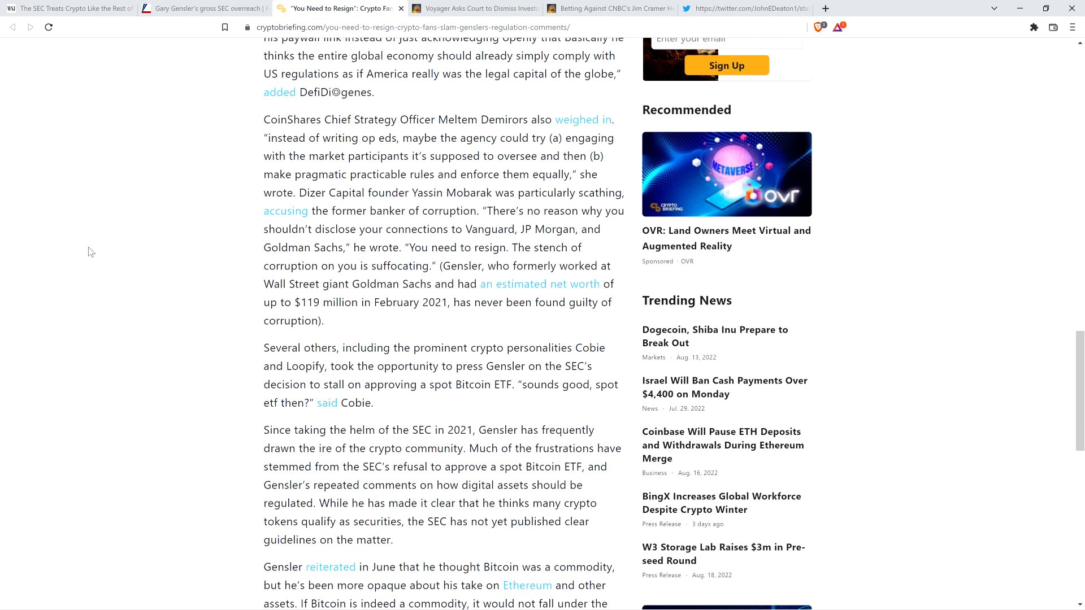
pyautogui.moveTo(68, 218)
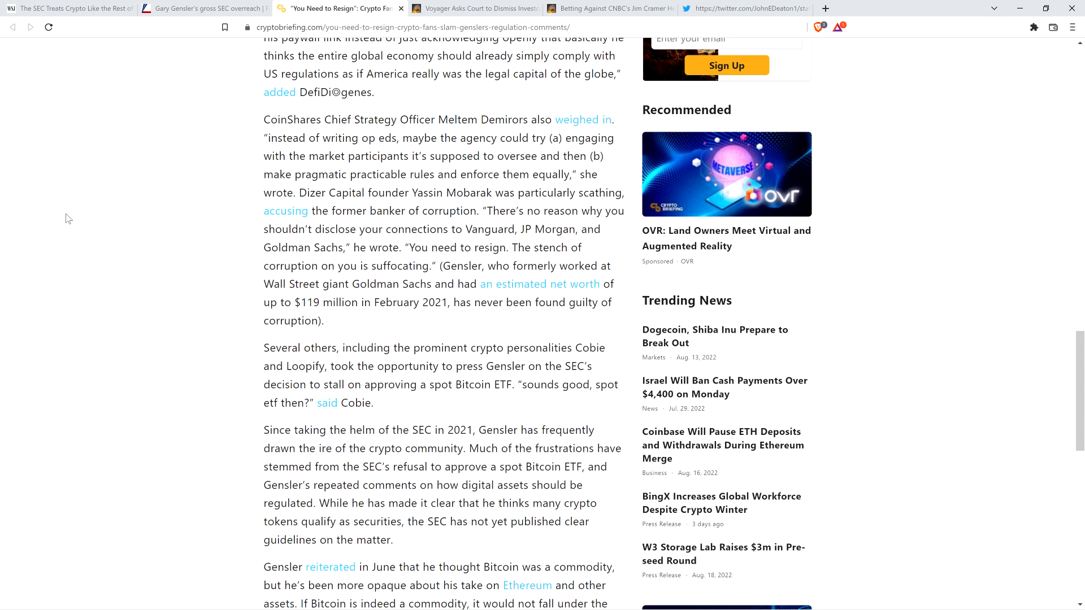
pyautogui.moveTo(67, 213)
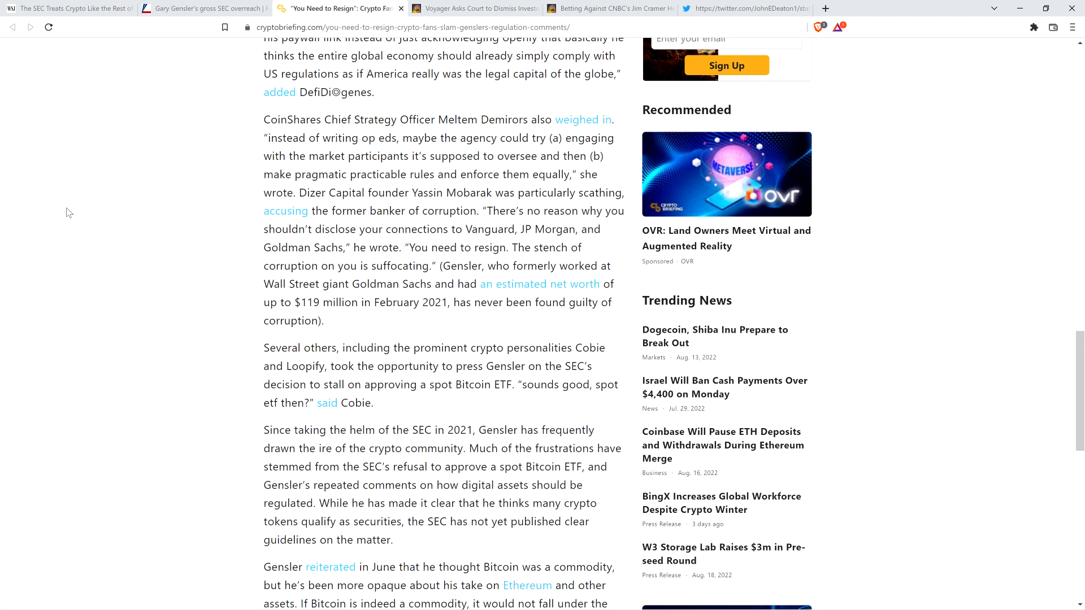
pyautogui.scroll(-3)
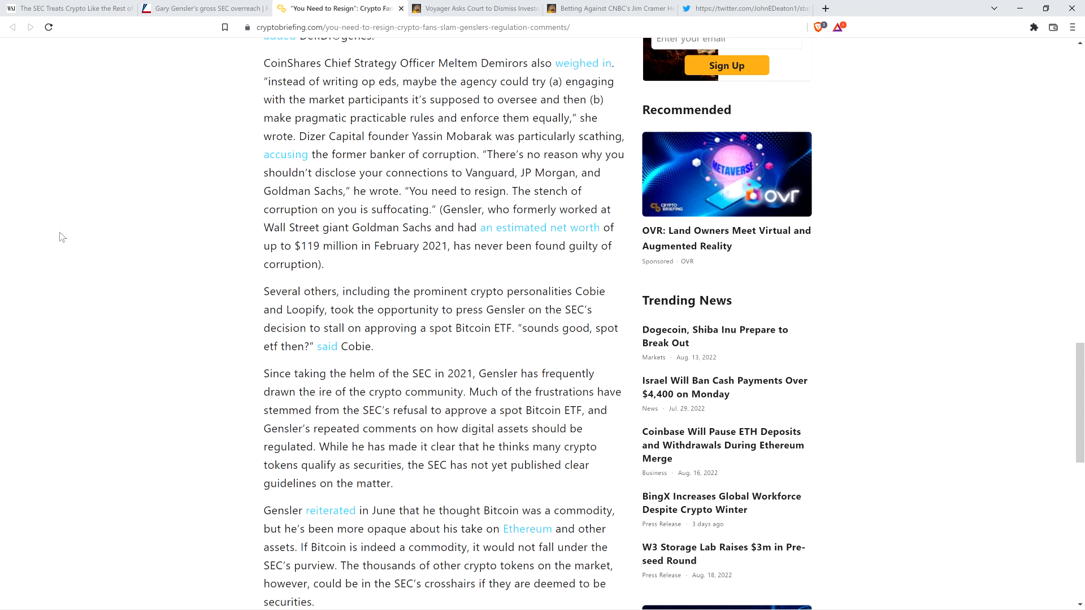
pyautogui.moveTo(78, 210)
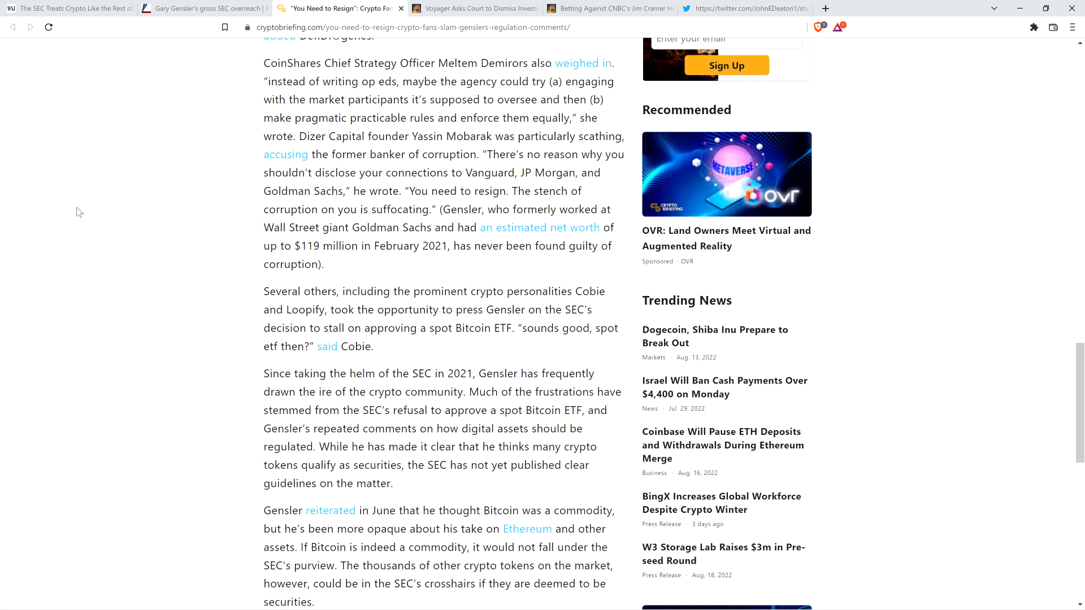
pyautogui.scroll(-3)
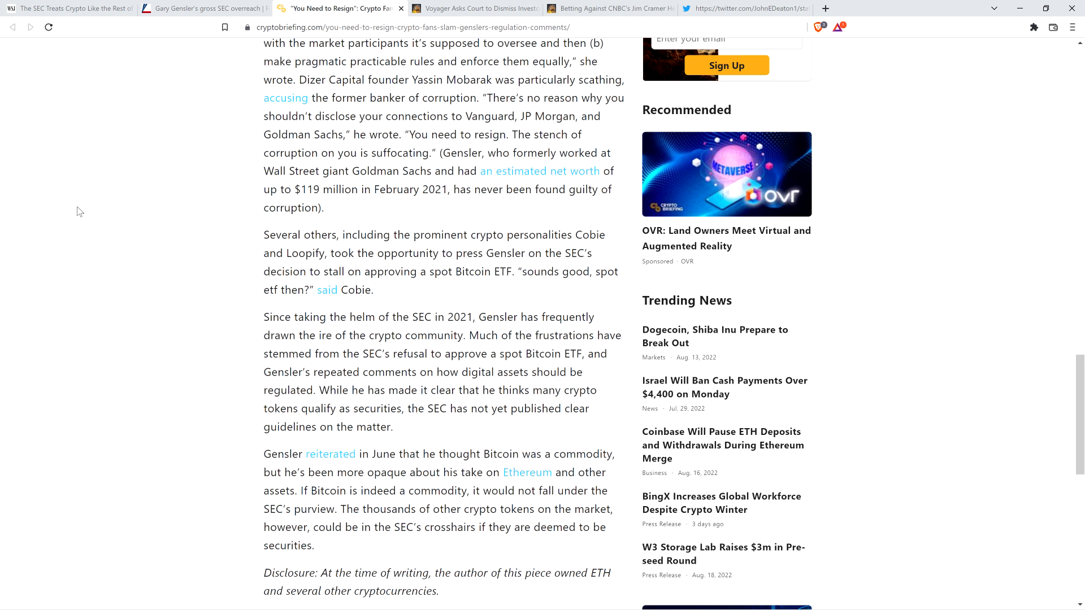
pyautogui.moveTo(96, 211)
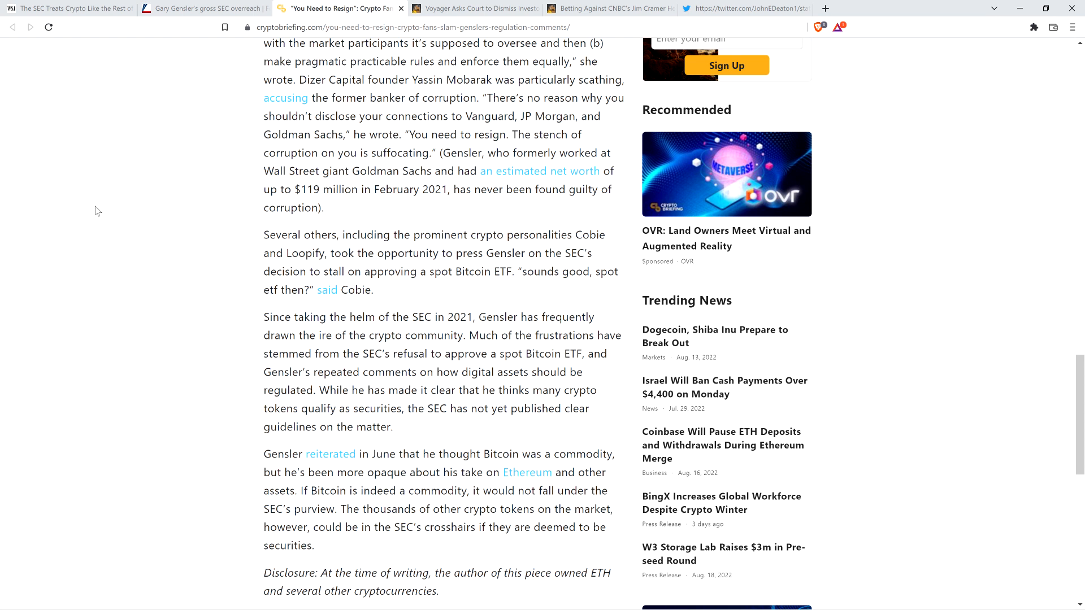
pyautogui.moveTo(91, 206)
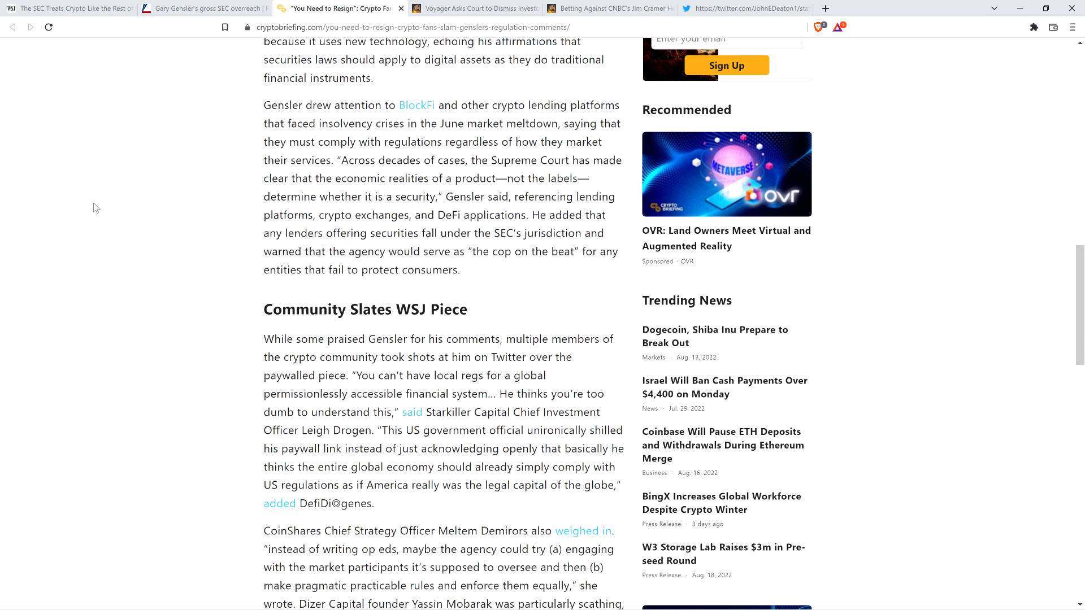
pyautogui.scroll(3)
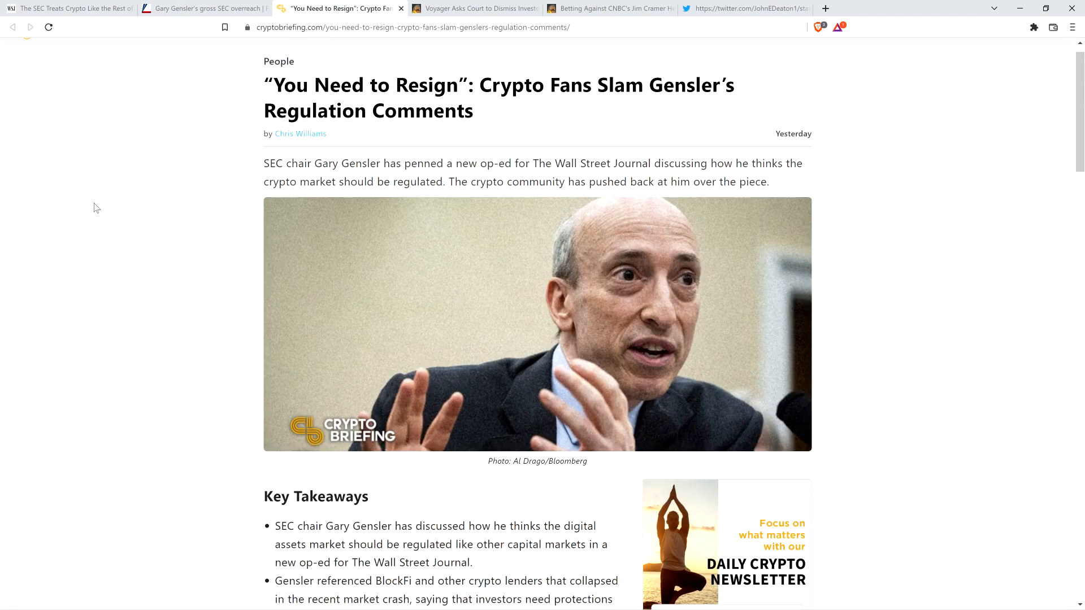